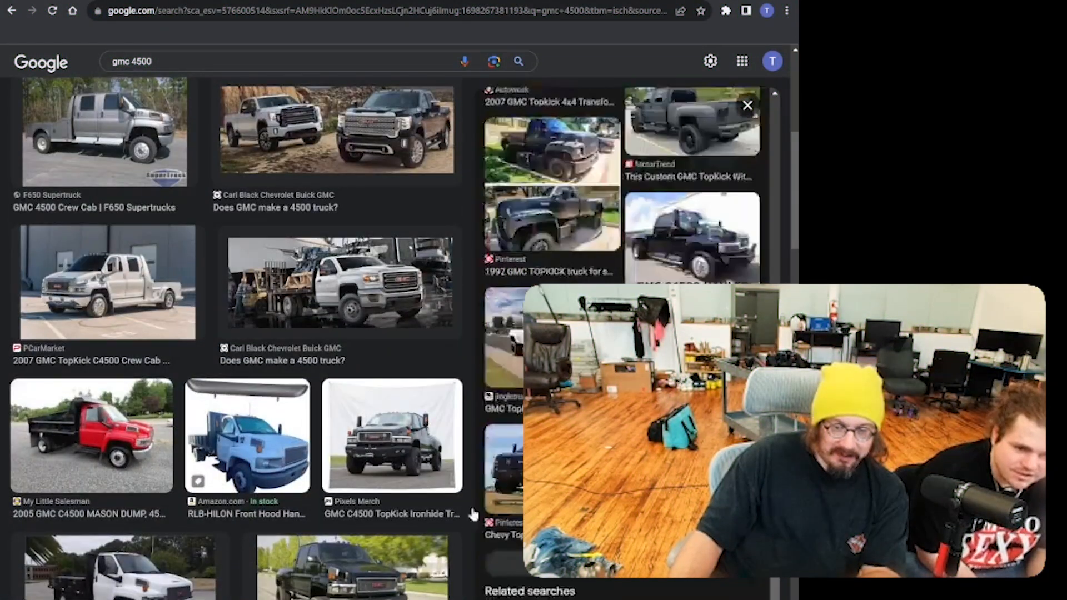
Step: Search YouTube for 'squadron 42' via the suggestion and open the Squadron 42 Trailer For Noobs result
{"action": "scroll", "scroll_direction": "down", "scroll_amount": 3}
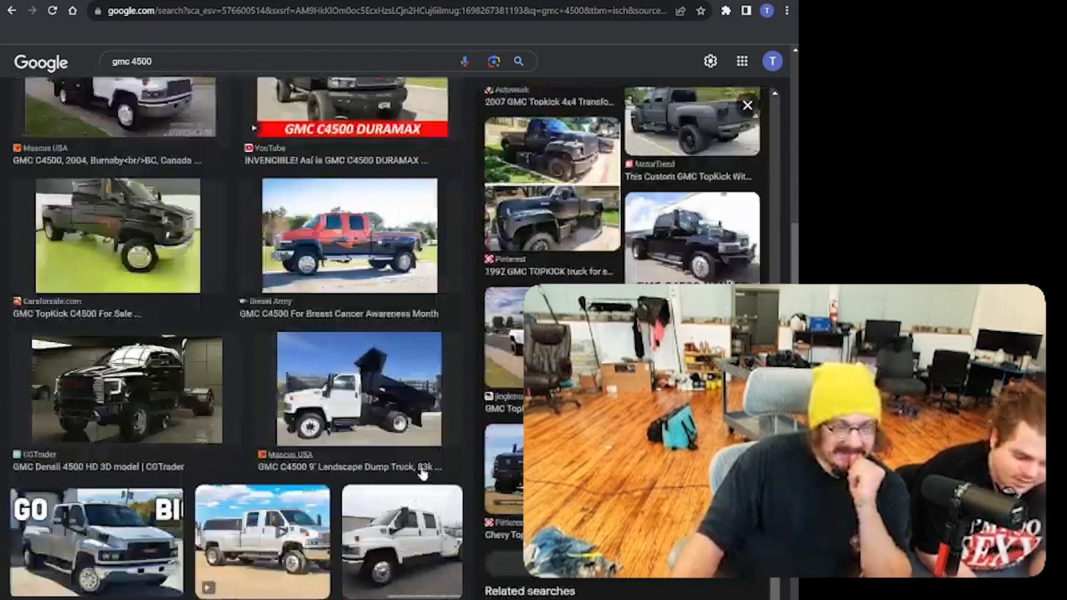
{"action": "scroll", "scroll_direction": "down", "scroll_amount": 3}
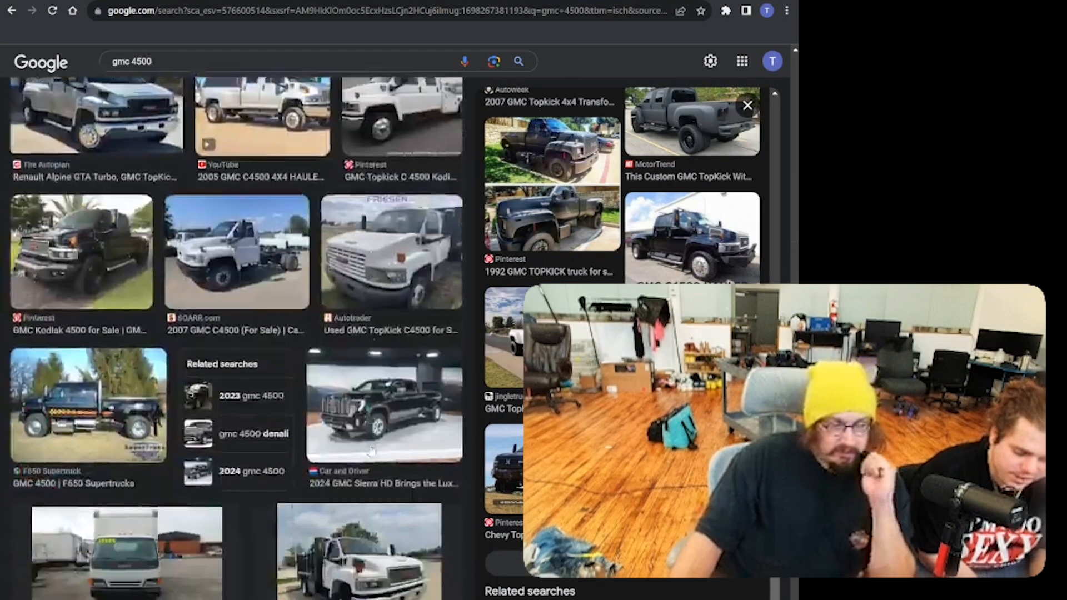
{"action": "scroll", "scroll_direction": "down", "scroll_amount": 3}
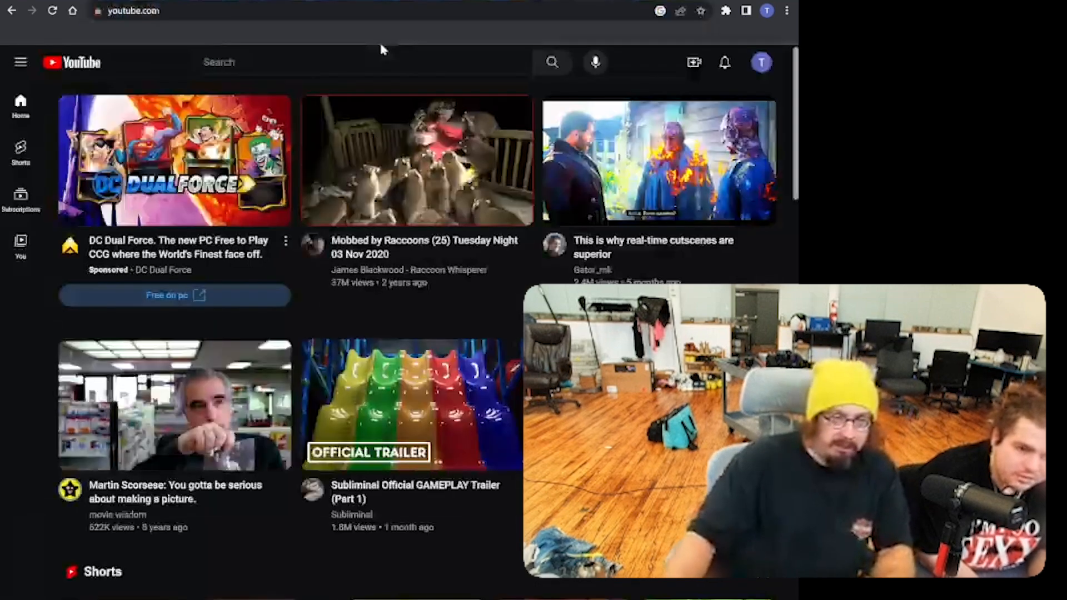
{"action": "type", "text": "squad"}
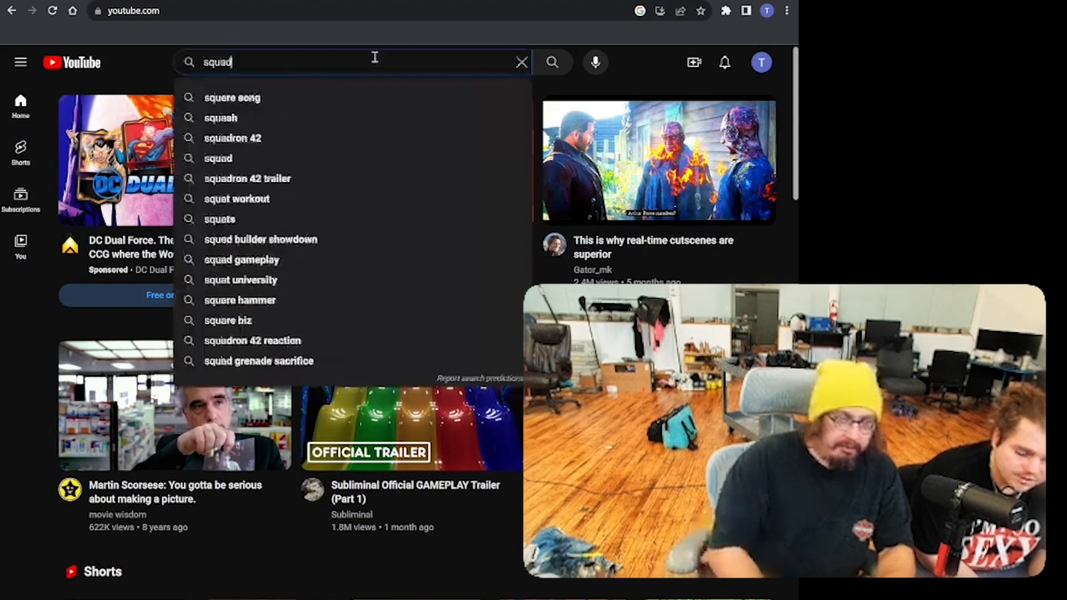
{"action": "left_click", "coordinate": [232, 137]}
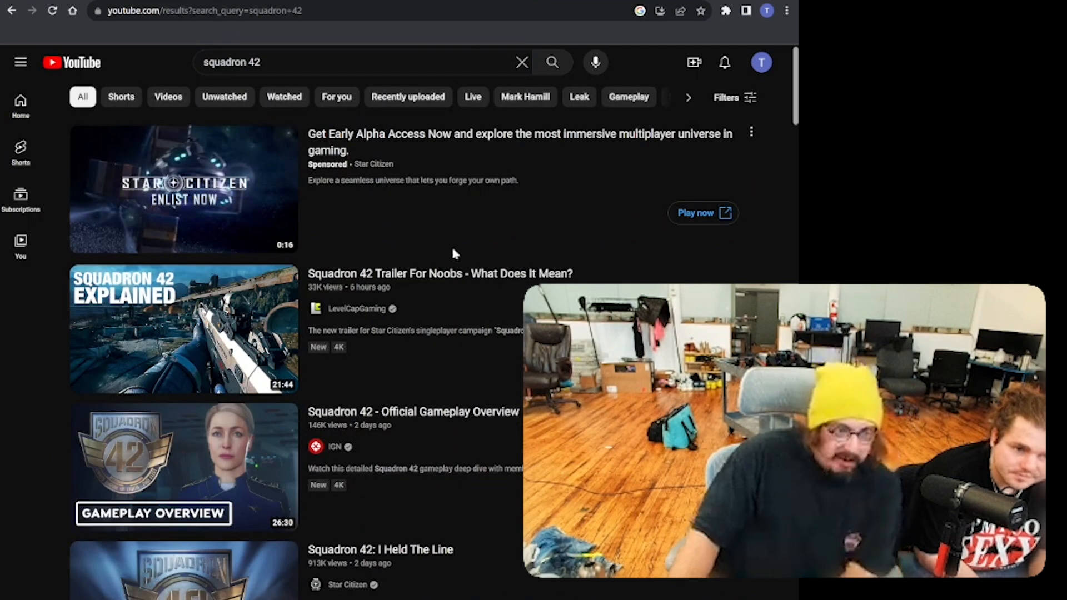
{"action": "left_click", "coordinate": [441, 273]}
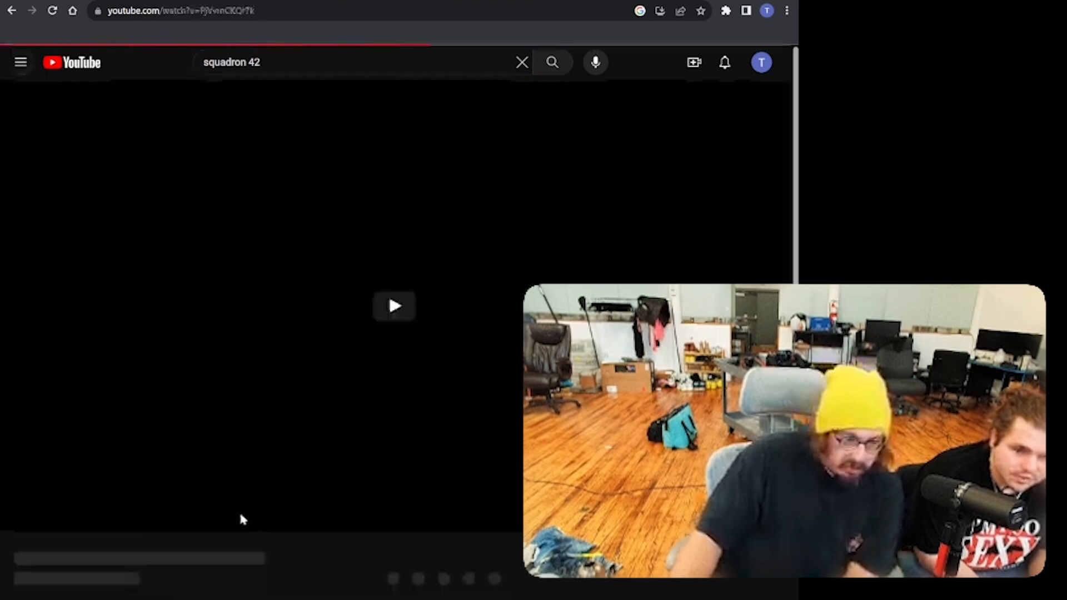
Step: Play the Squadron 42 trailer for a while, then return to the YouTube home feed
{"action": "left_click", "coordinate": [393, 306]}
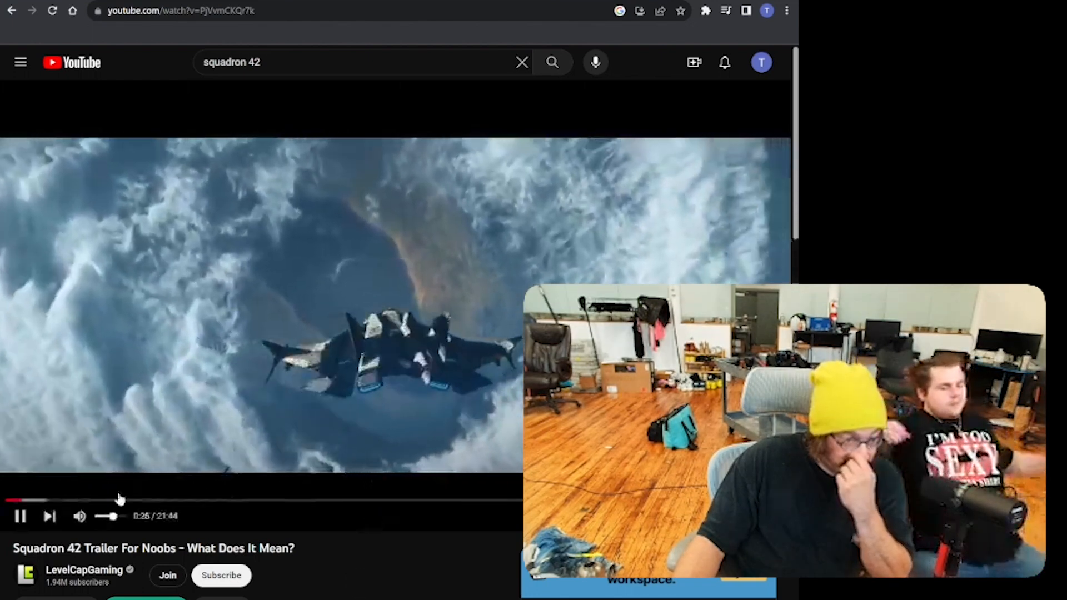
{"action": "left_click", "coordinate": [119, 502]}
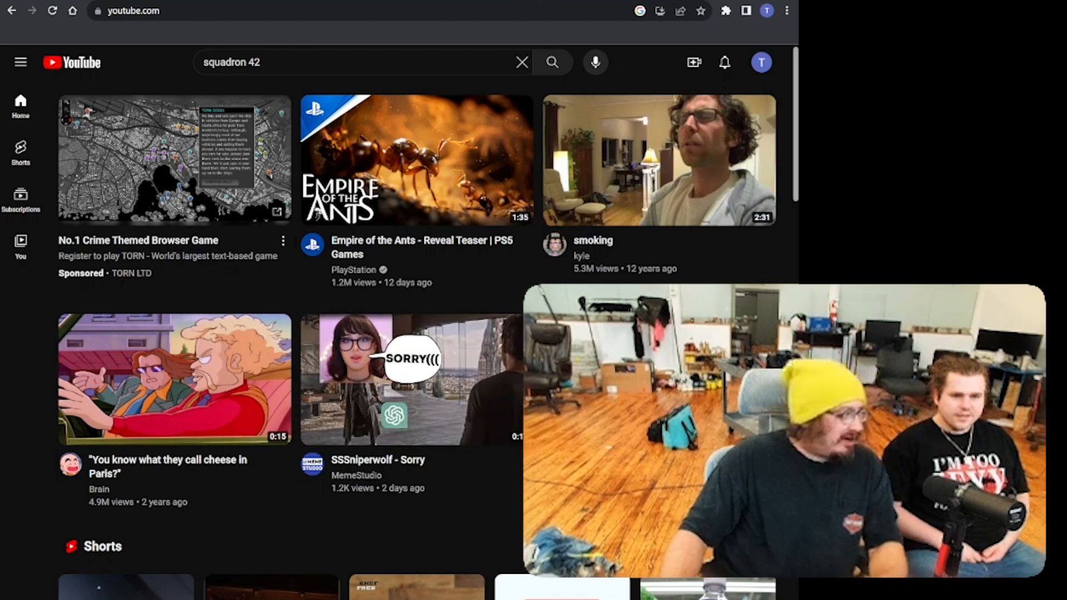
{"action": "scroll", "scroll_direction": "down", "scroll_amount": 3}
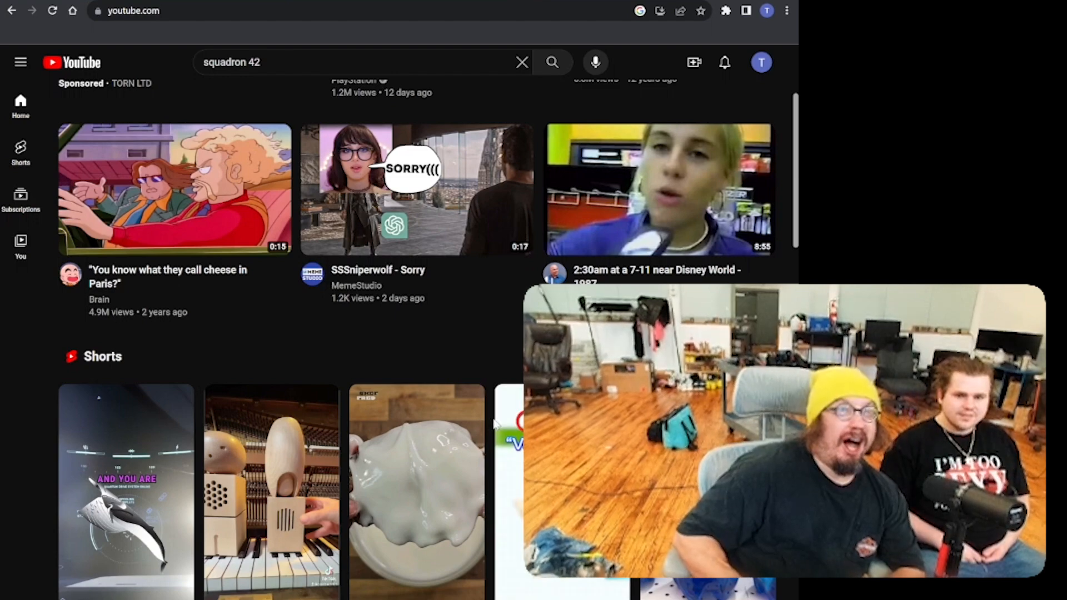
{"action": "scroll", "scroll_direction": "down", "scroll_amount": 3}
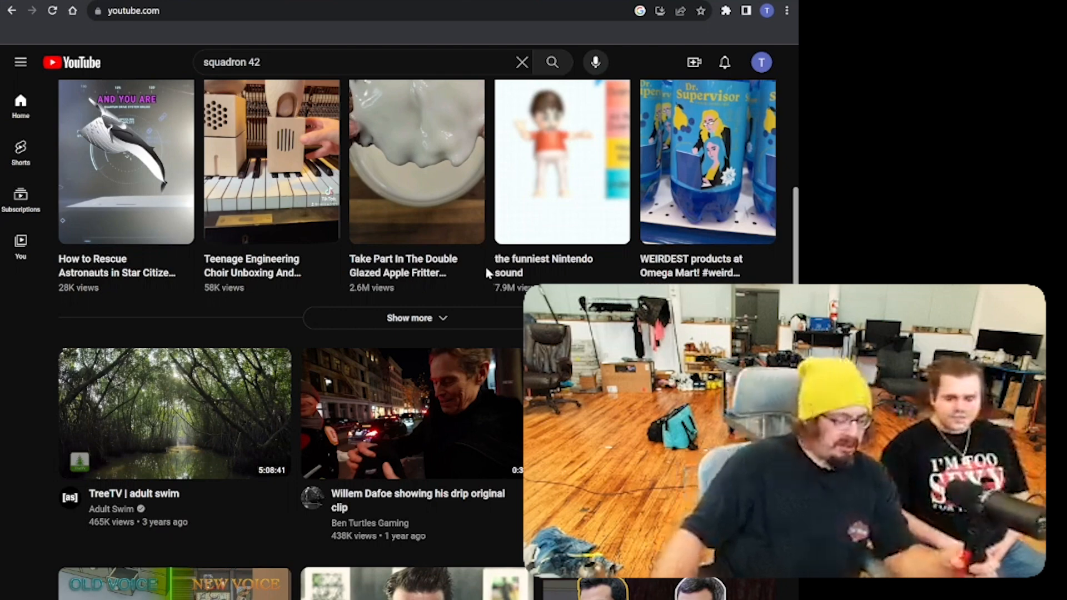
{"action": "scroll", "scroll_direction": "down", "scroll_amount": 3}
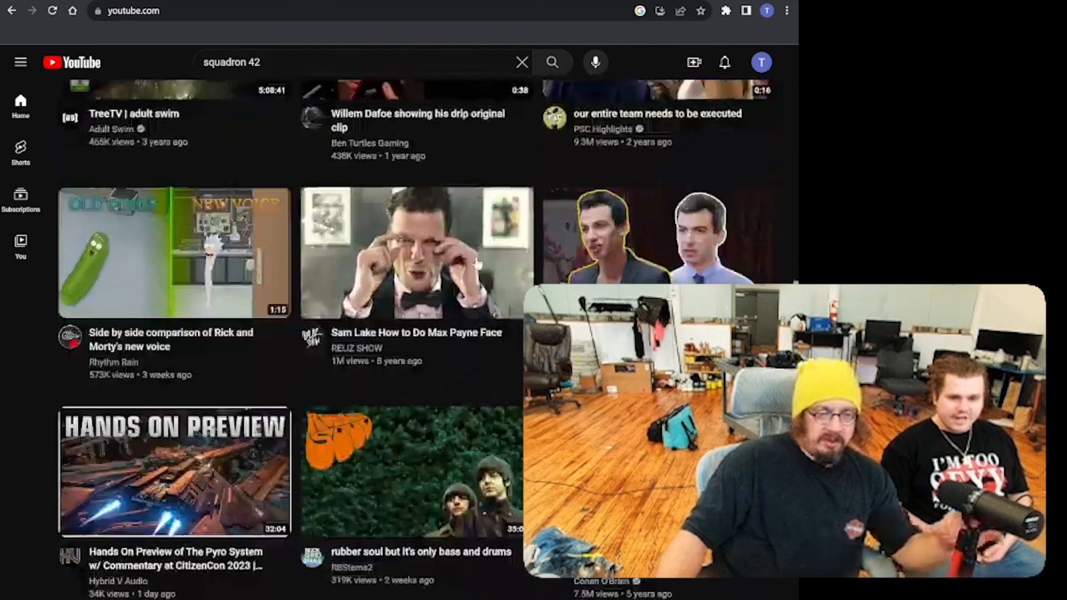
{"action": "scroll", "scroll_direction": "down", "scroll_amount": 3}
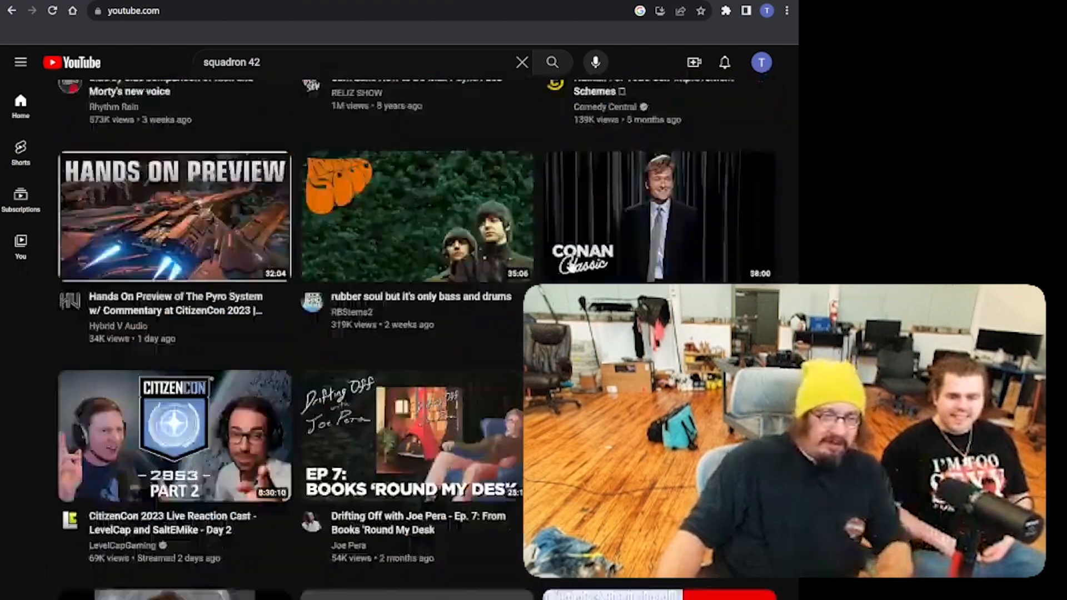
{"action": "scroll", "scroll_direction": "down", "scroll_amount": 3}
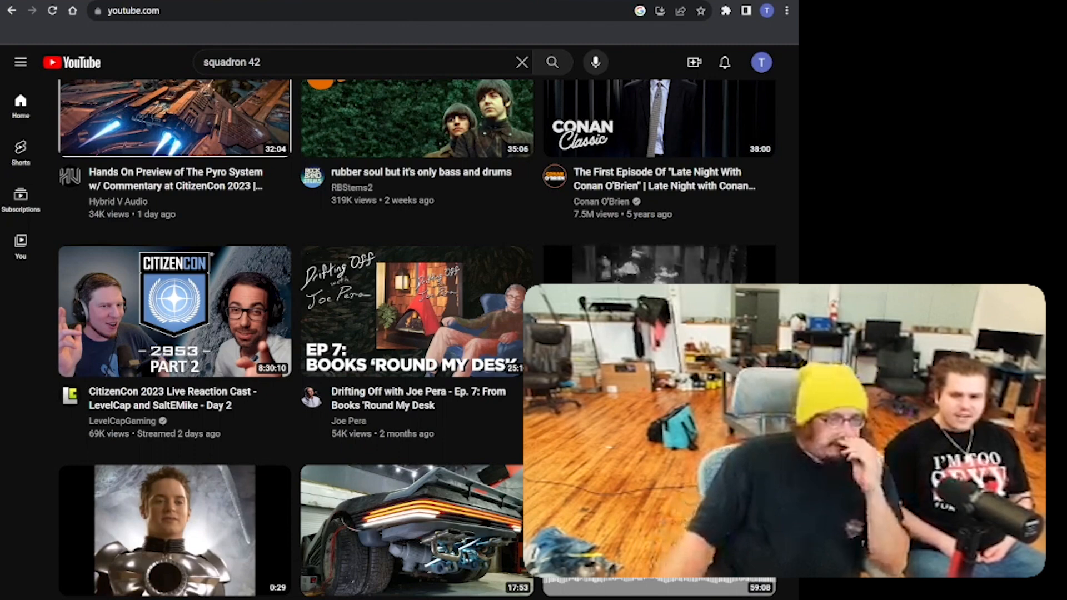
{"action": "scroll", "scroll_direction": "down", "scroll_amount": 3}
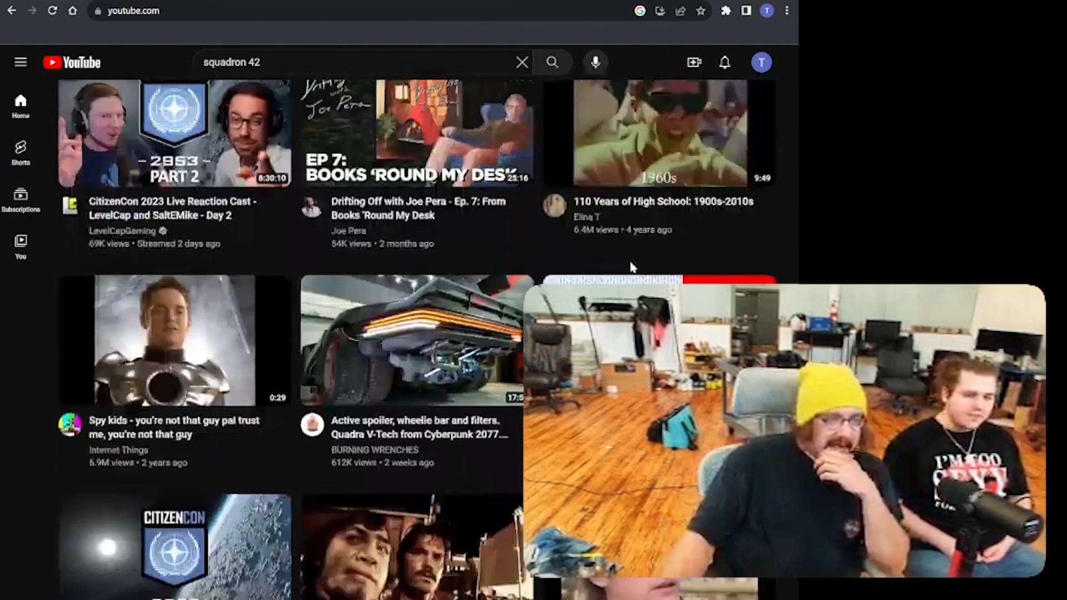
{"action": "scroll", "scroll_direction": "down", "scroll_amount": 3}
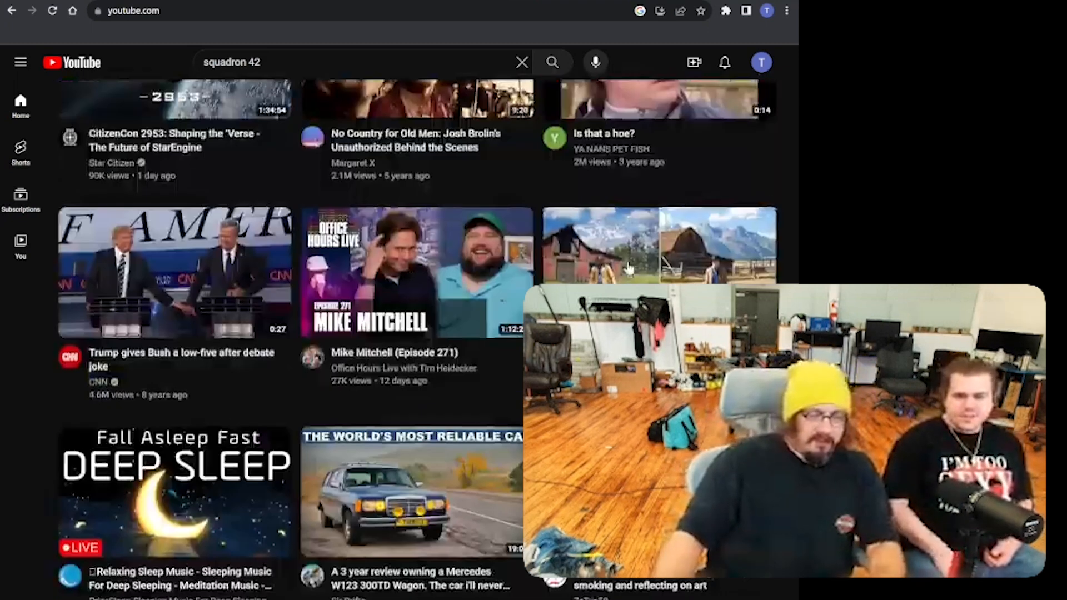
{"action": "scroll", "scroll_direction": "down", "scroll_amount": 3}
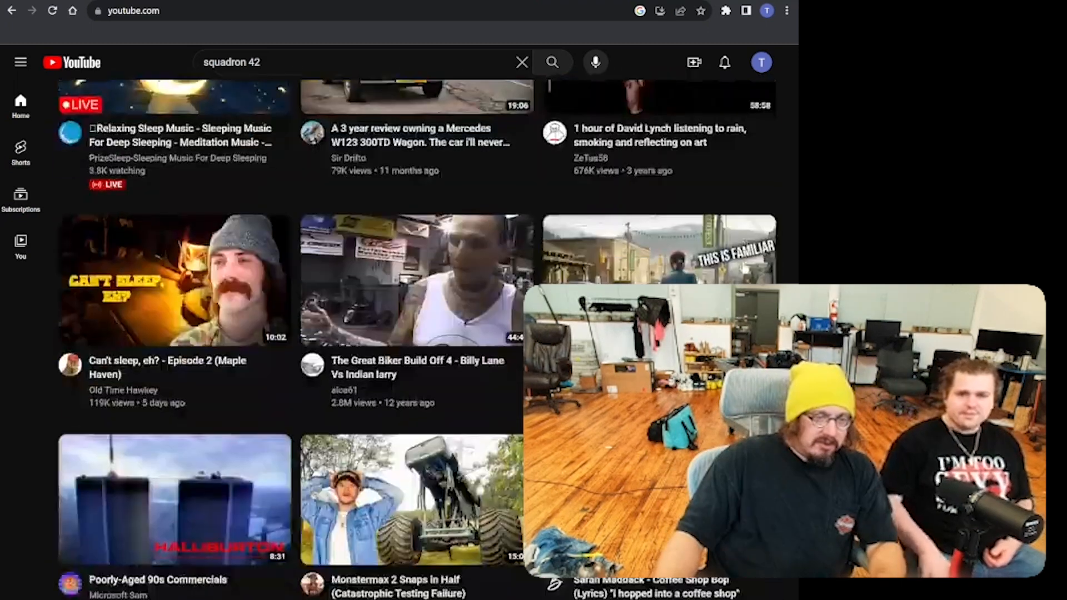
{"action": "scroll", "scroll_direction": "down", "scroll_amount": 3}
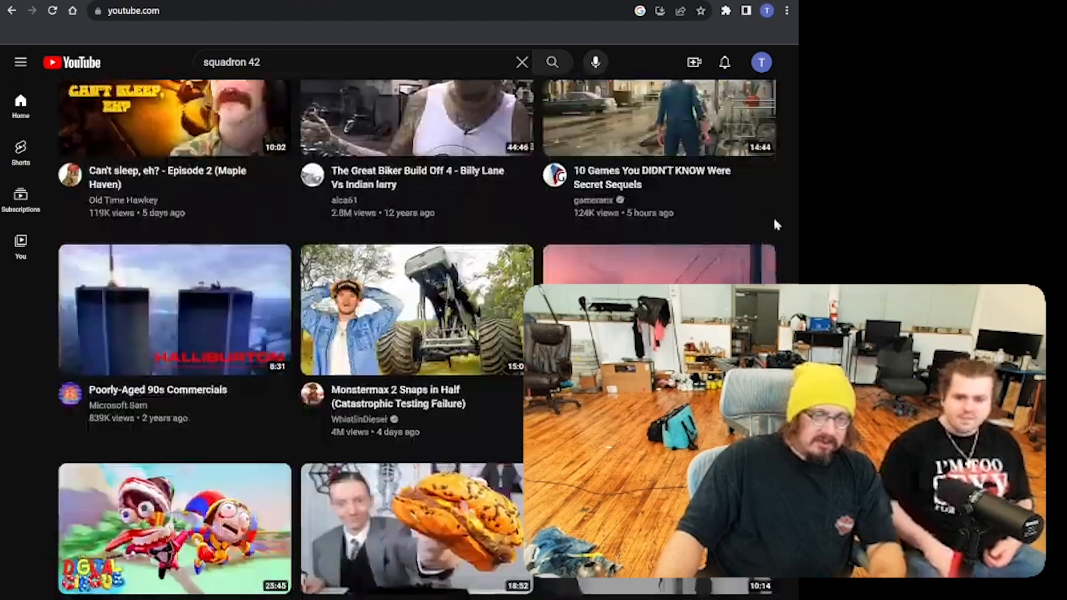
{"action": "scroll", "scroll_direction": "down", "scroll_amount": 3}
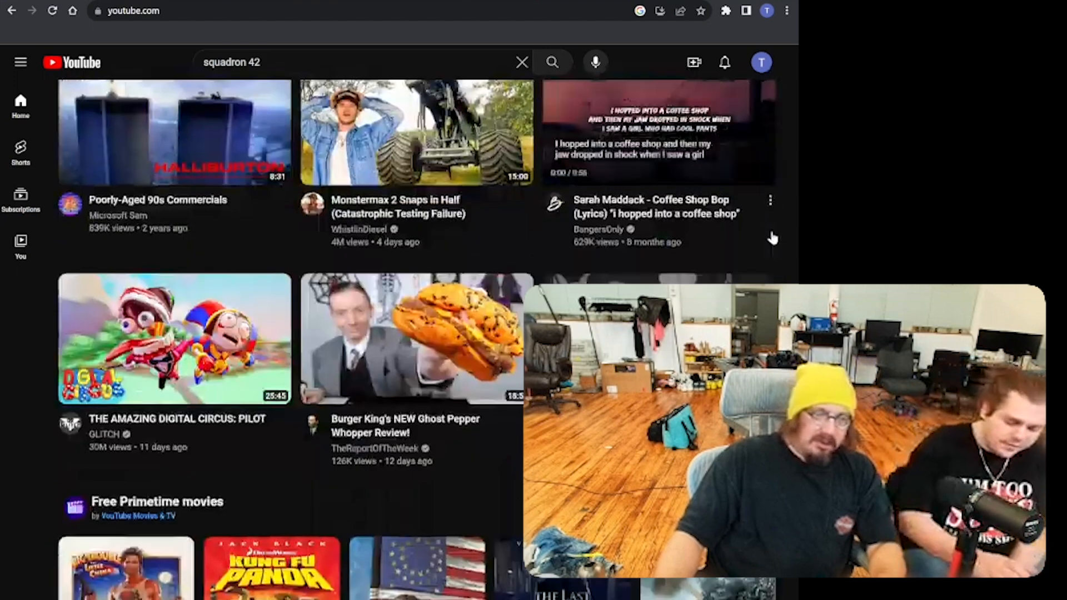
{"action": "scroll", "scroll_direction": "down", "scroll_amount": 3}
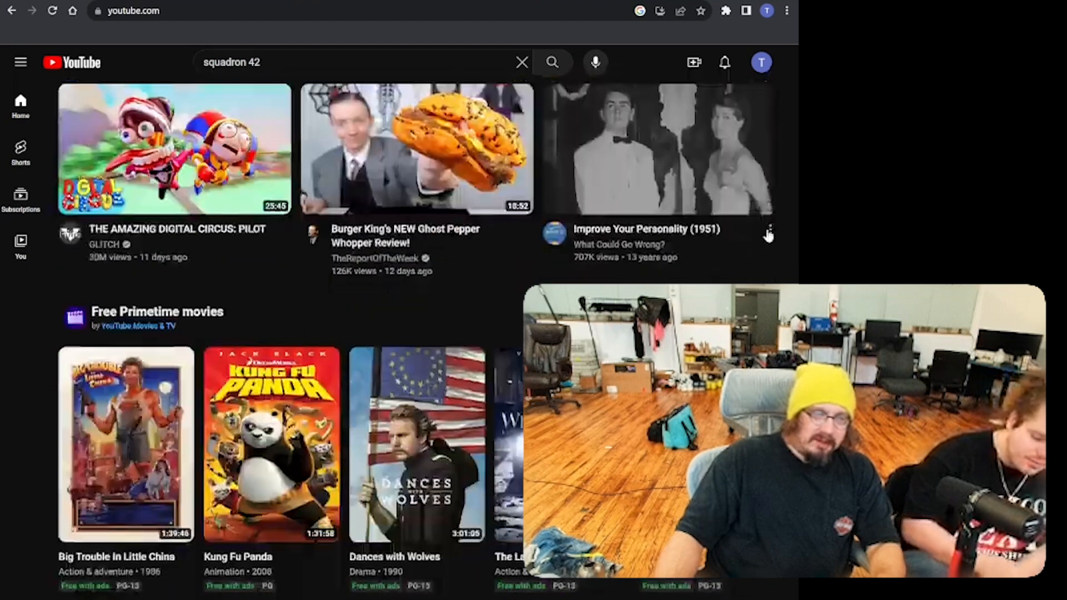
{"action": "scroll", "scroll_direction": "down", "scroll_amount": 3}
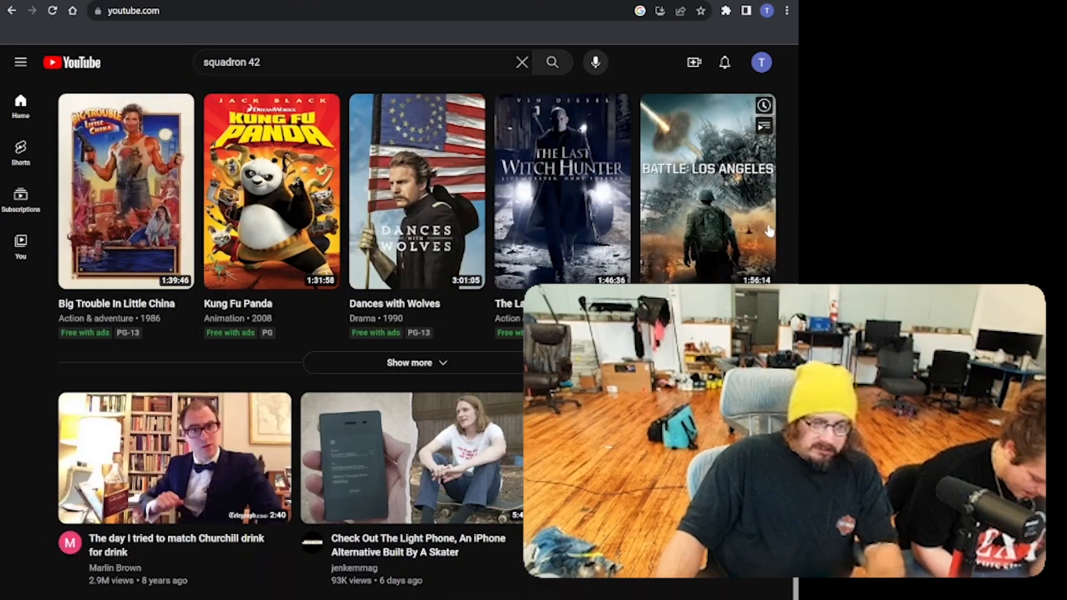
{"action": "scroll", "scroll_direction": "down", "scroll_amount": 3}
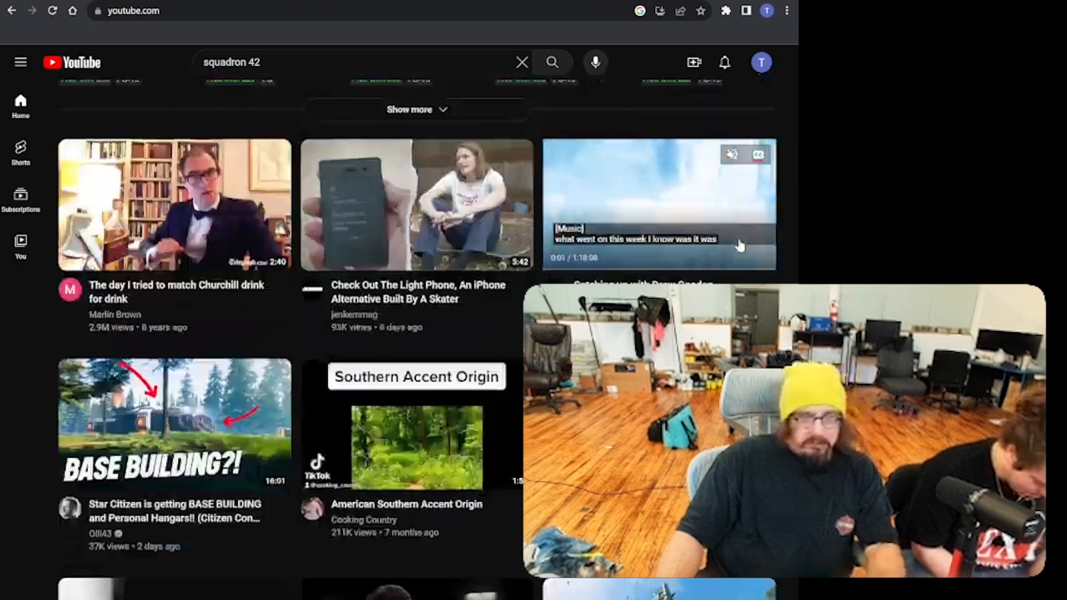
{"action": "scroll", "scroll_direction": "down", "scroll_amount": 3}
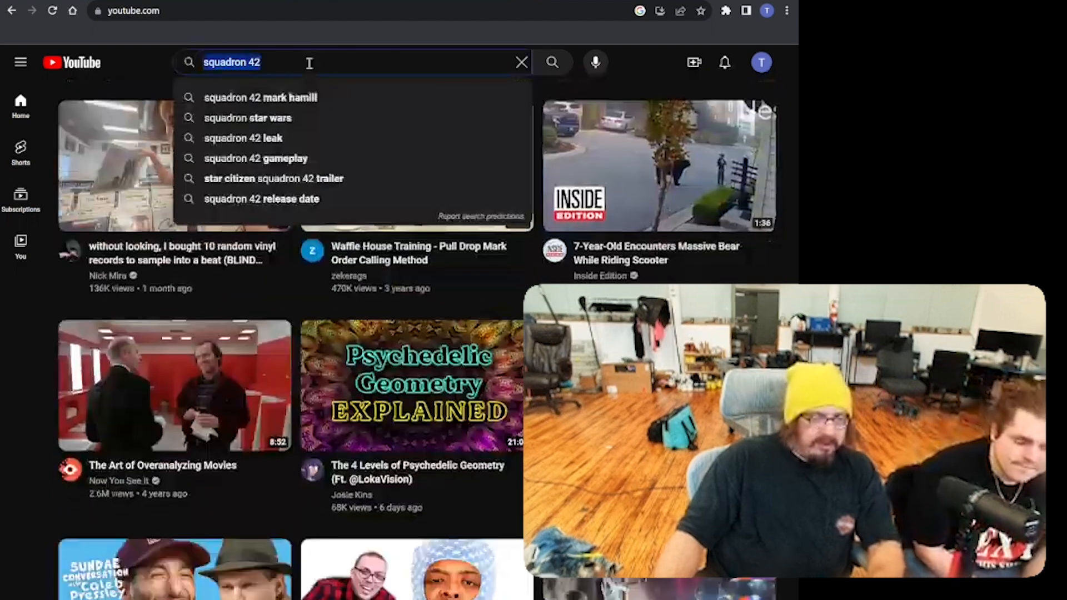
Step: Run a YouTube search for 'ff6' and scroll through its results
{"action": "type", "text": "ff6"}
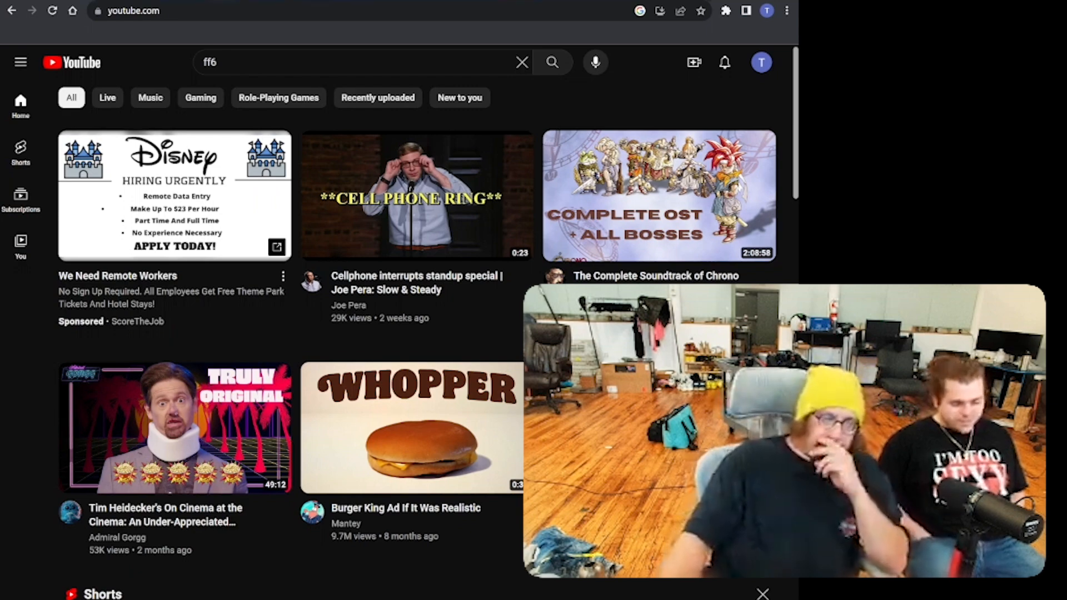
{"action": "scroll", "scroll_direction": "down", "scroll_amount": 3}
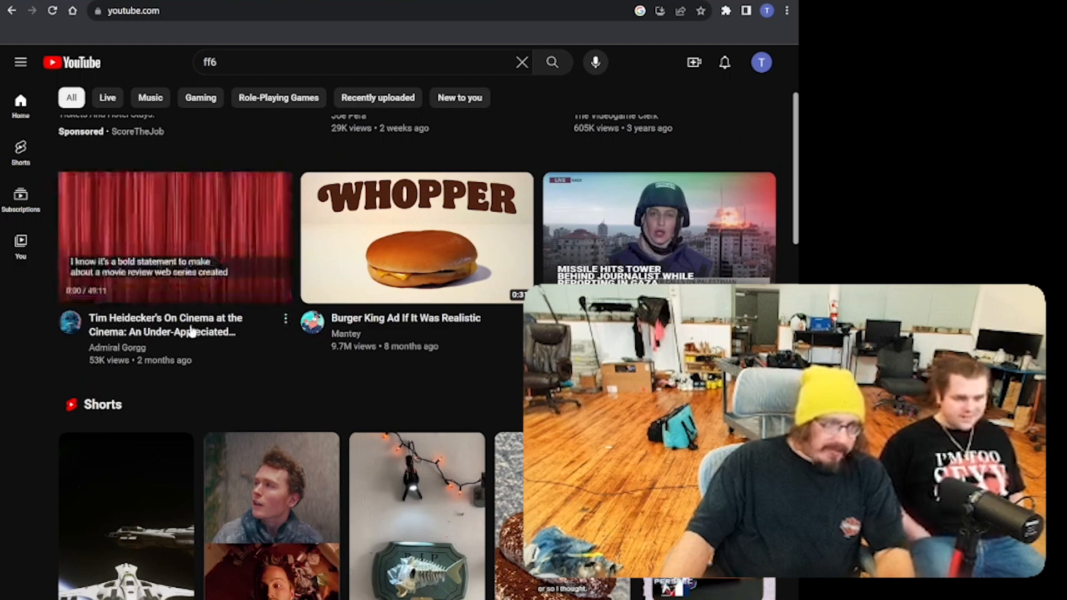
Step: Scroll well down the ff6 results, past the shorts to the game-music videos
{"action": "left_click", "coordinate": [173, 236]}
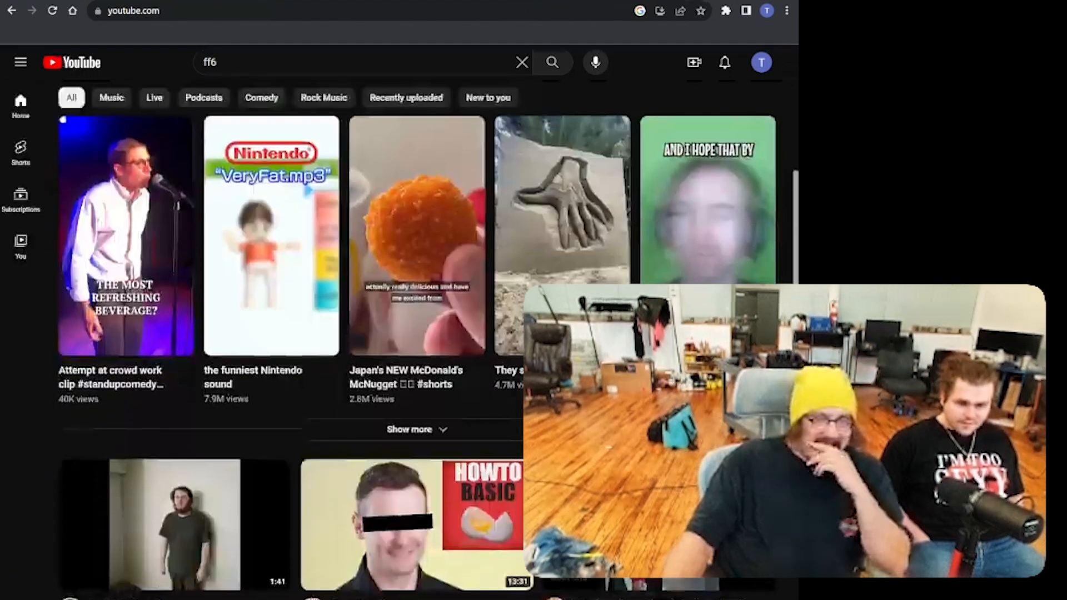
{"action": "scroll", "scroll_direction": "down", "scroll_amount": 3}
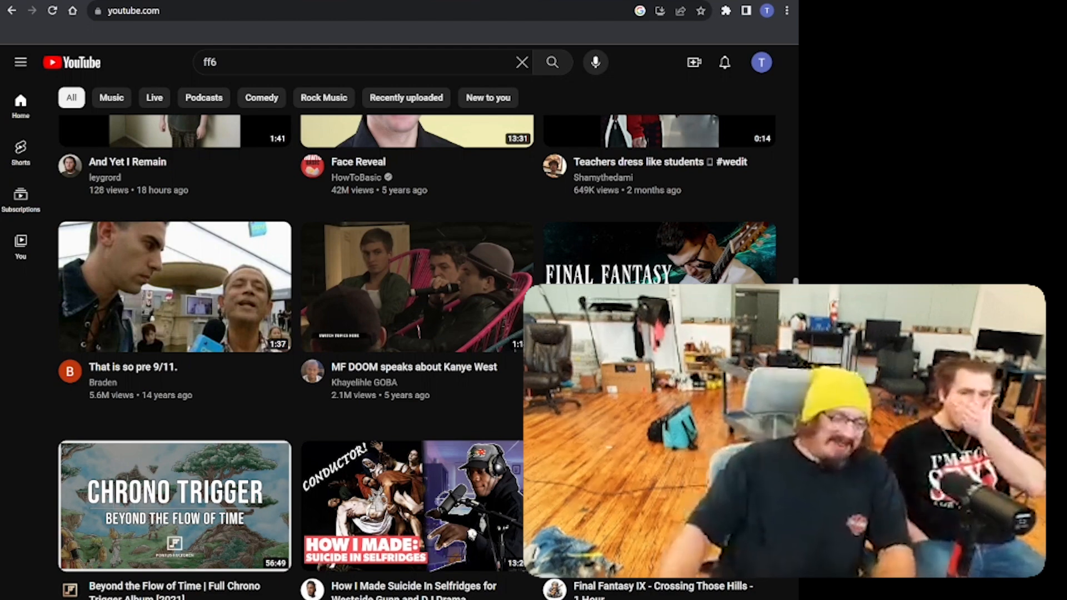
{"action": "scroll", "scroll_direction": "down", "scroll_amount": 3}
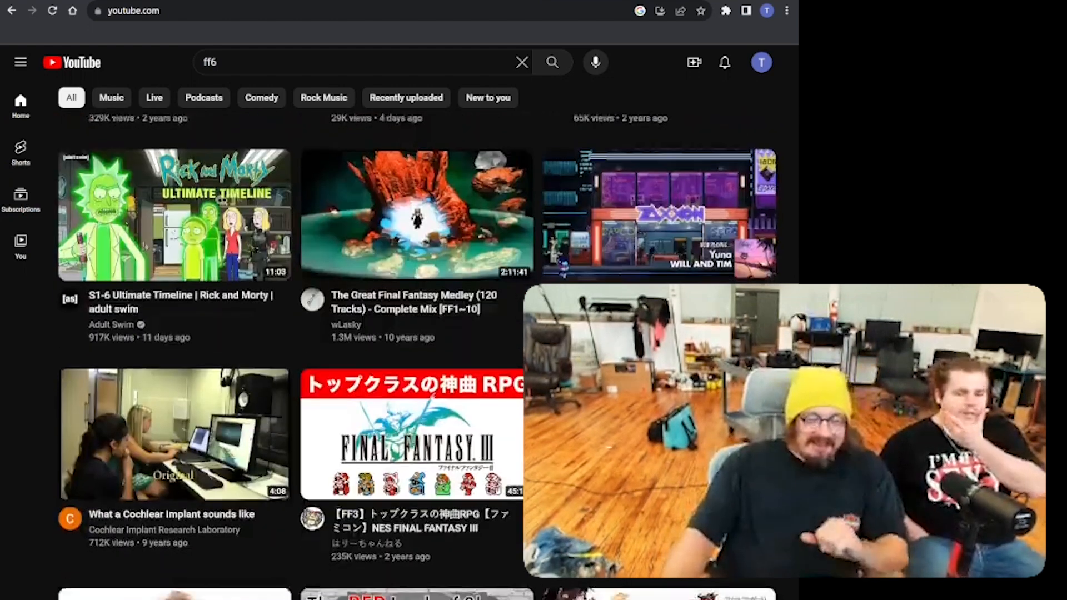
{"action": "scroll", "scroll_direction": "down", "scroll_amount": 3}
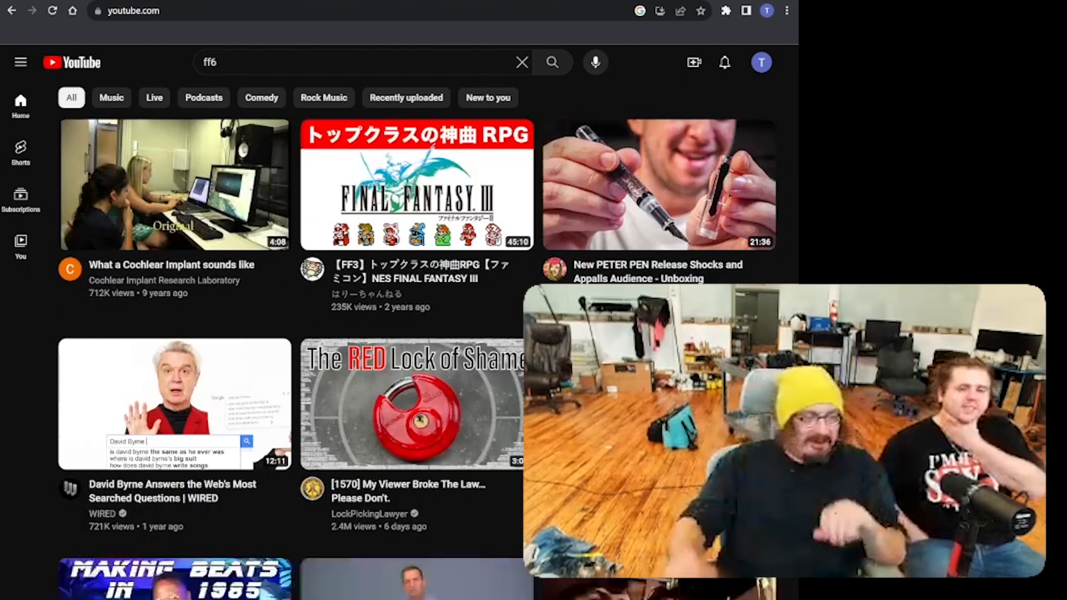
{"action": "mouse_move", "coordinate": [175, 403]}
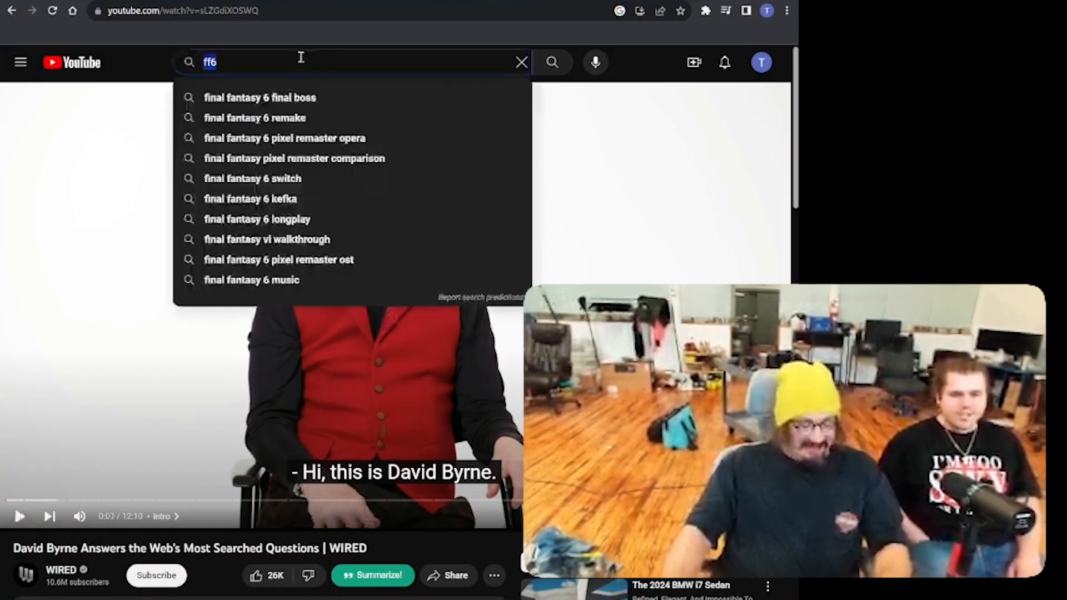
Step: Search Google for 'ff3', switch to Images and preview the Wikipedia Final Fantasy III box art
{"action": "type", "text": "ff3"}
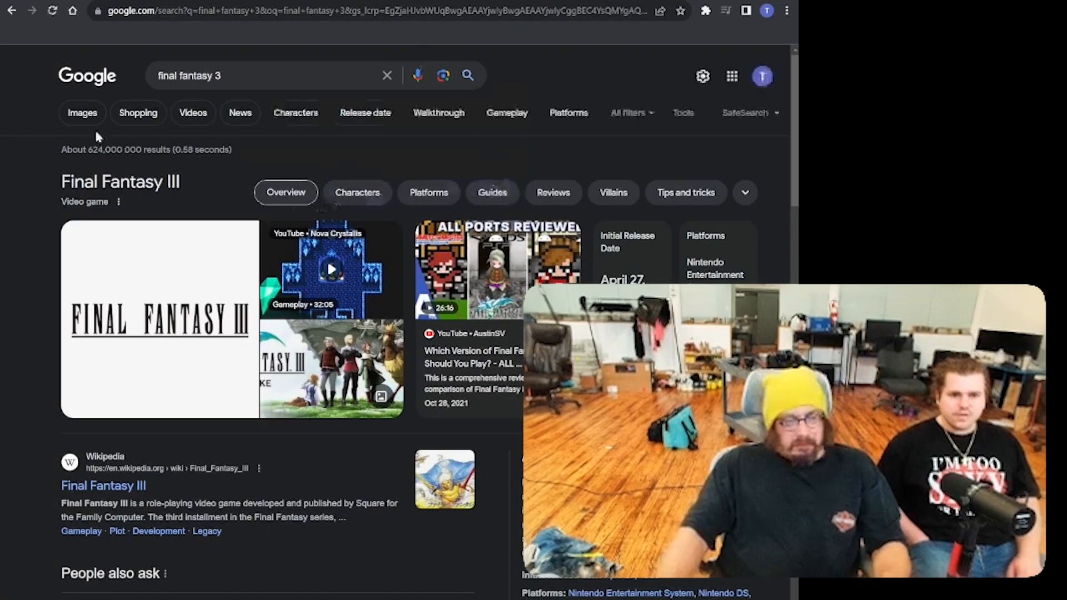
{"action": "left_click", "coordinate": [81, 112]}
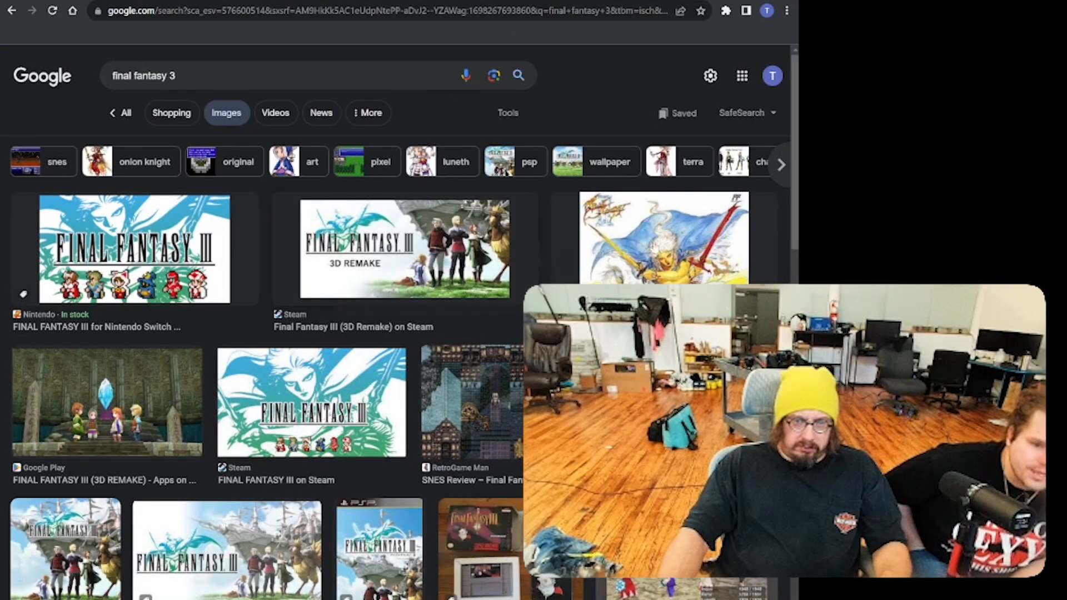
{"action": "left_click", "coordinate": [664, 238]}
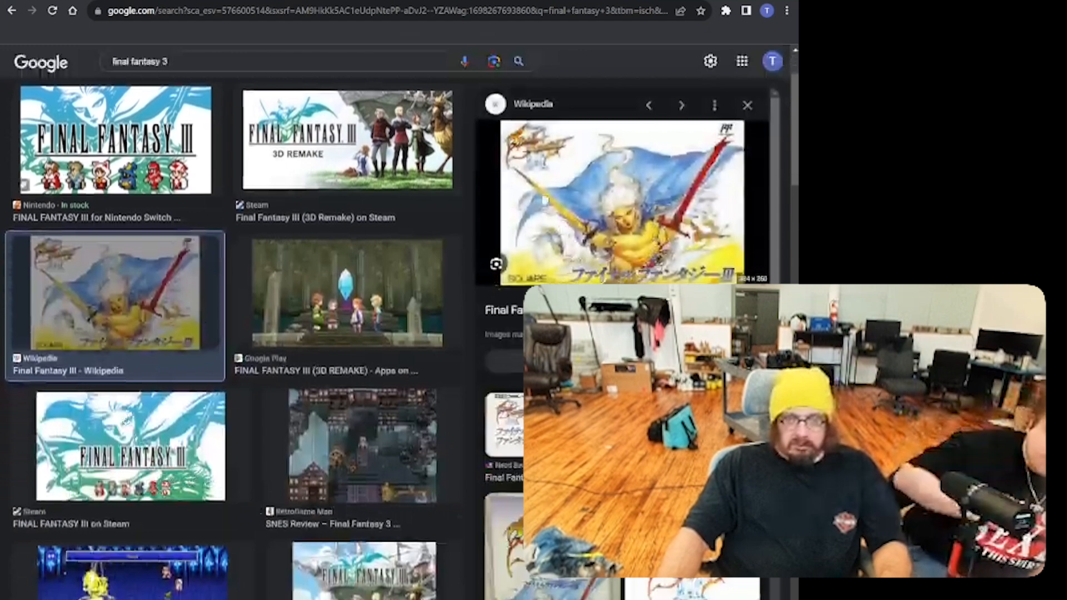
Step: Open the eBay Famicom Final Fantasy logo art in the side preview pane
{"action": "left_click", "coordinate": [682, 105]}
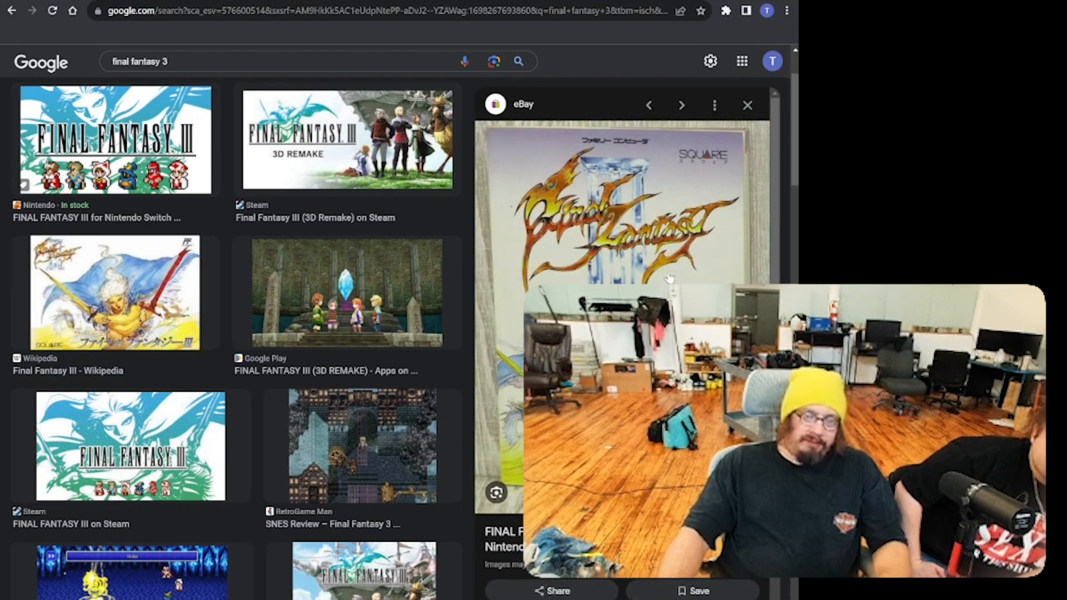
{"action": "left_click", "coordinate": [681, 105]}
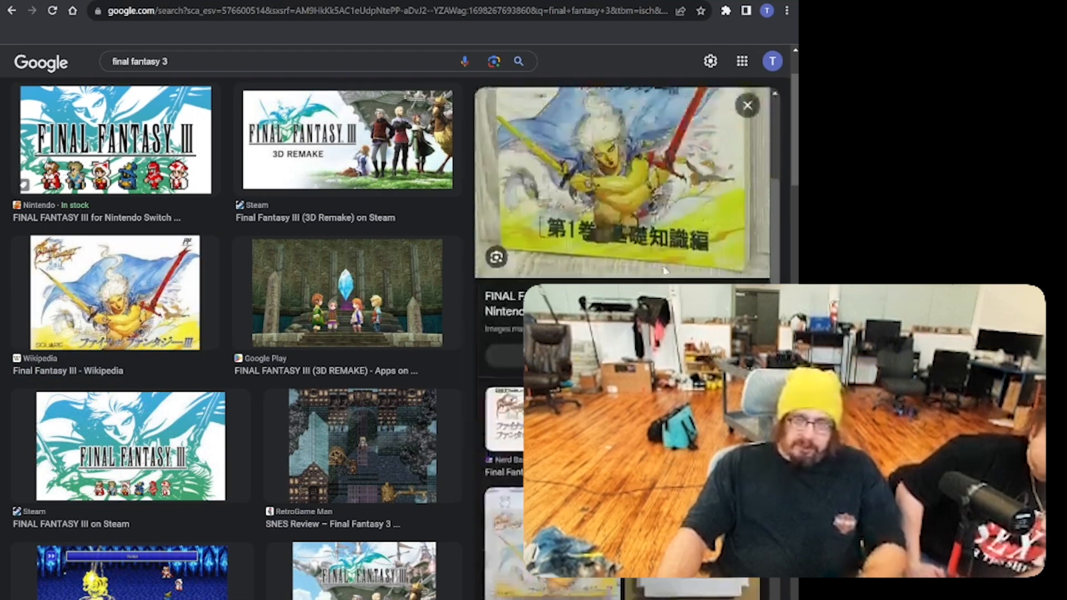
{"action": "left_click", "coordinate": [681, 104]}
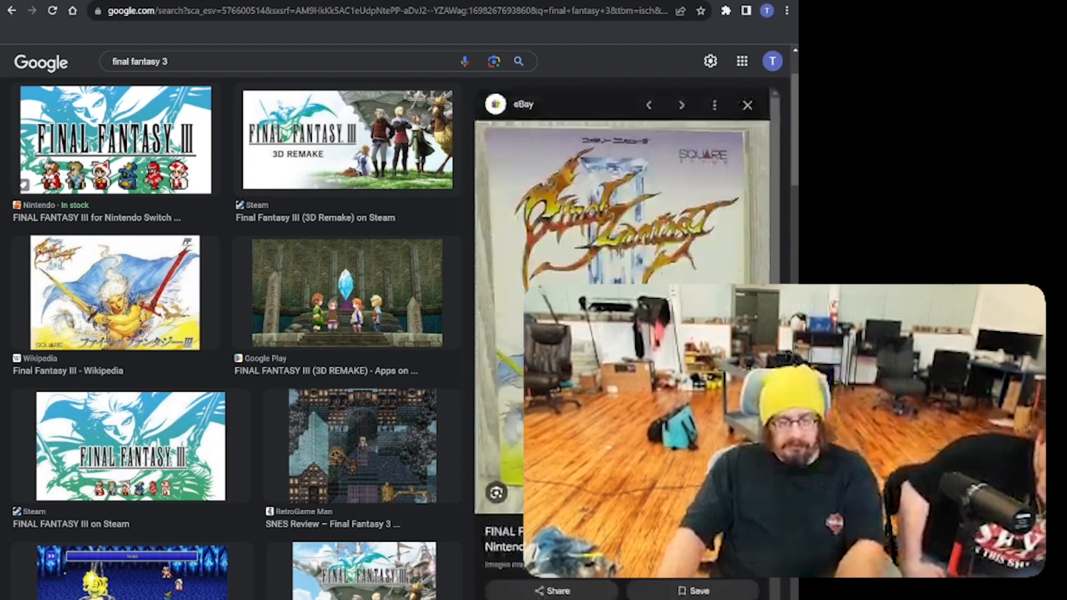